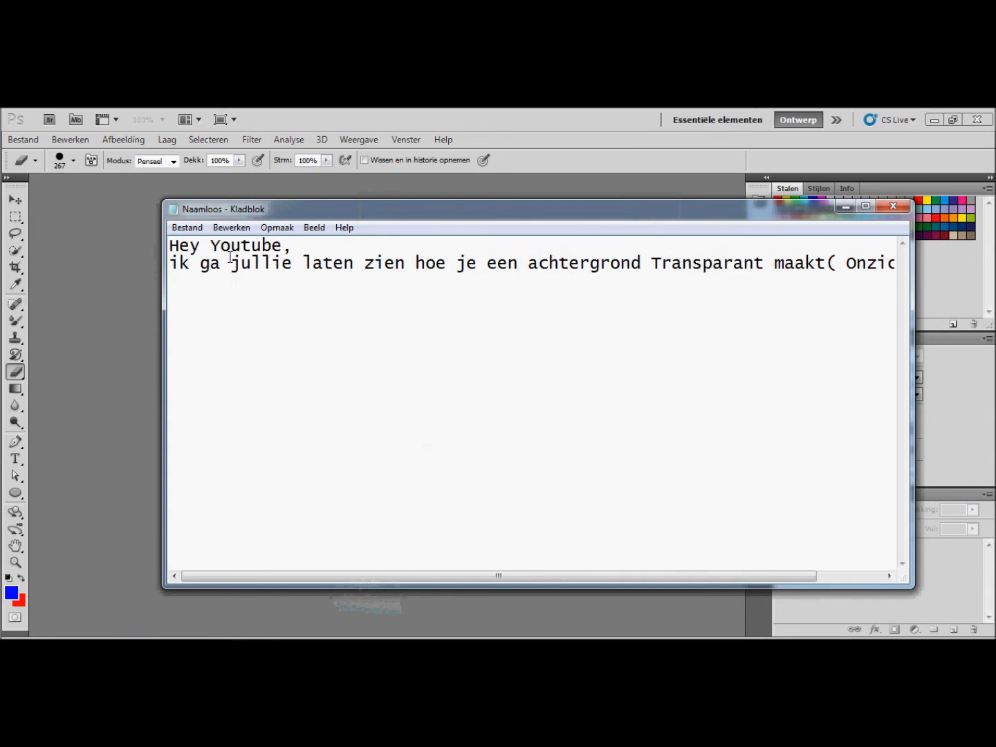
Close the Dutch intro note in Notepad without saving it
click(893, 209)
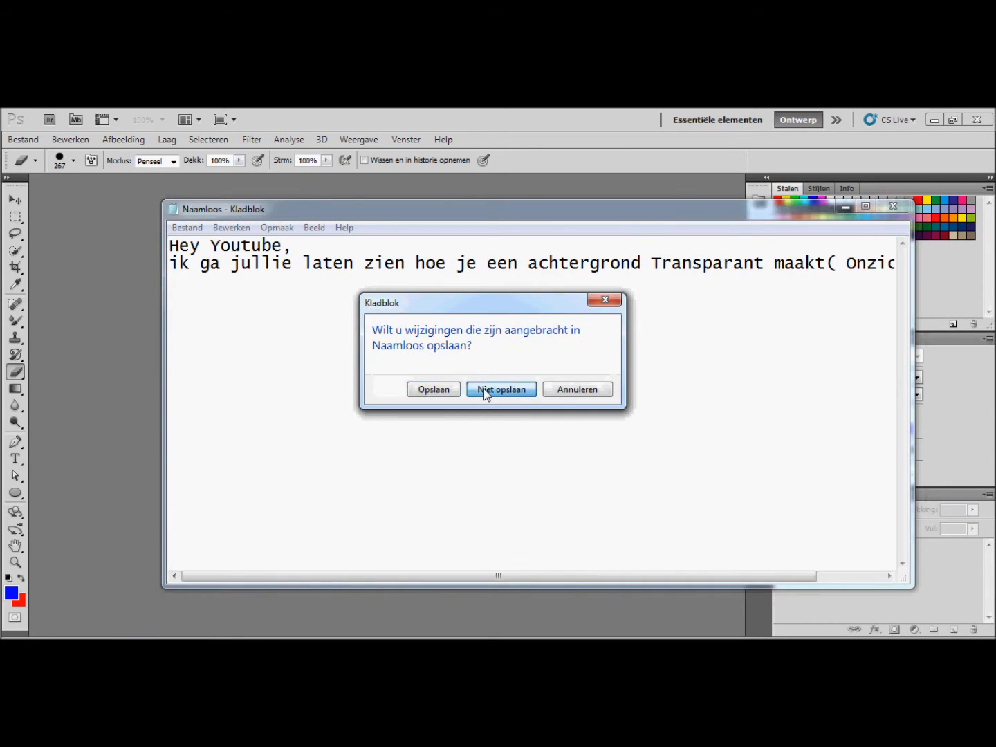
click(500, 389)
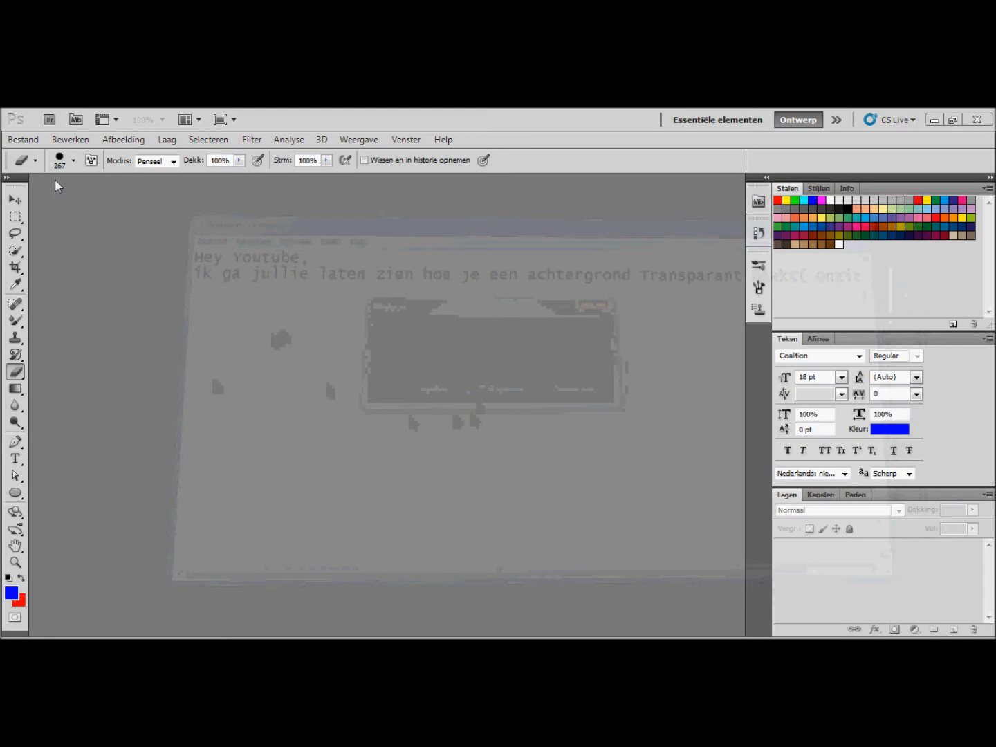
Open the Signature GhostMW2 JPEG from the yazz d3d folder
click(23, 139)
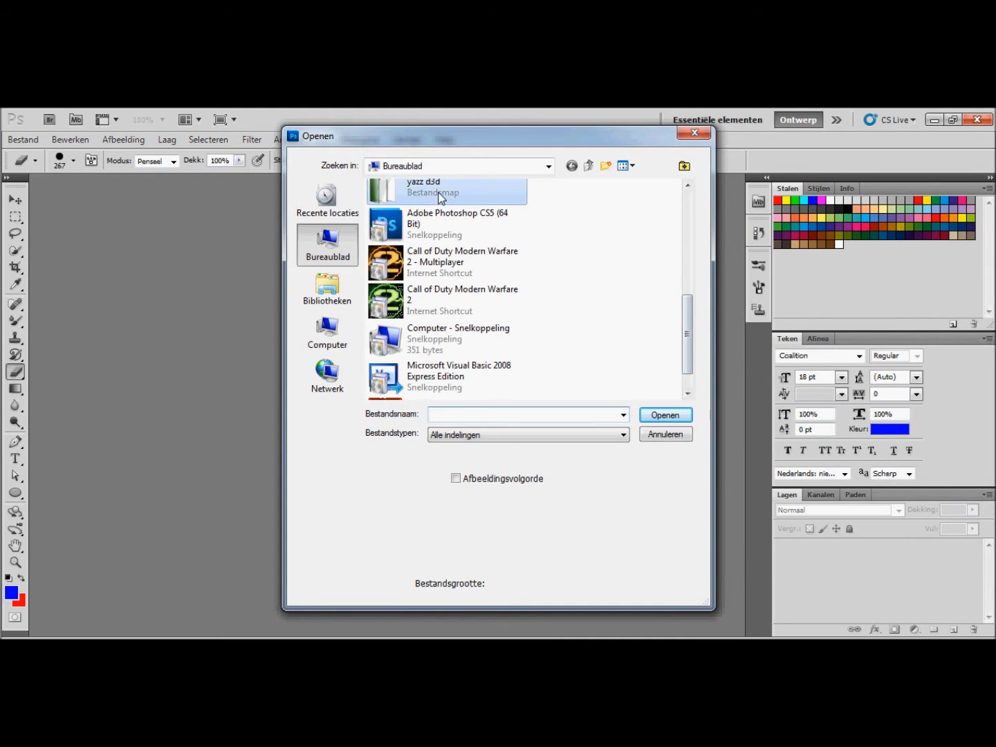
double_click(442, 193)
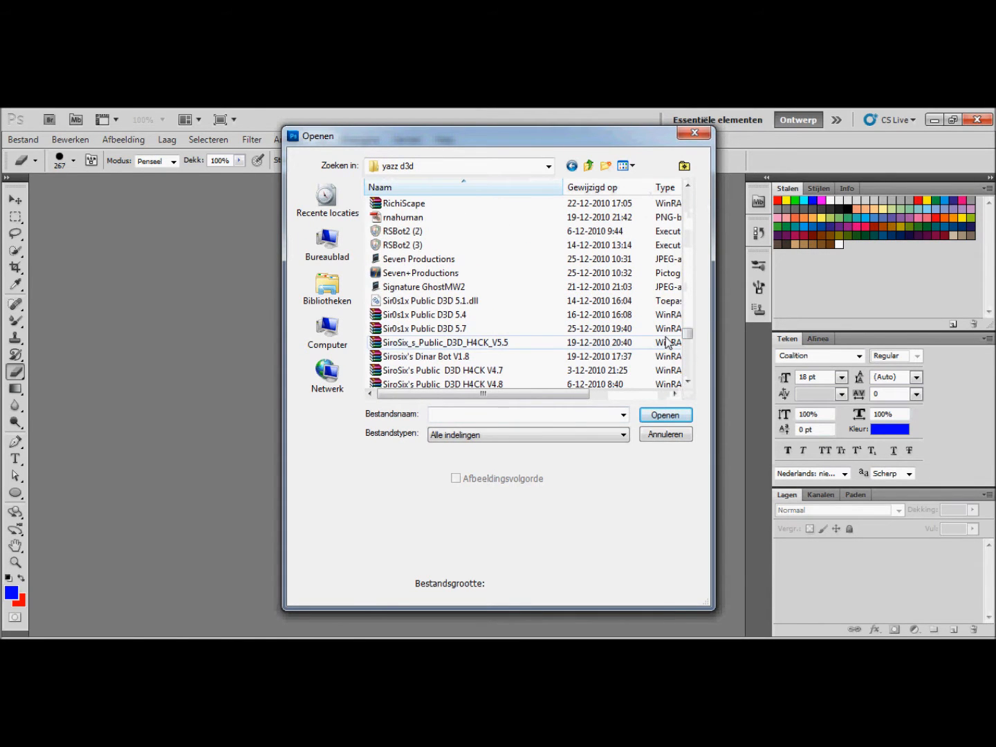
mouse_move(418, 259)
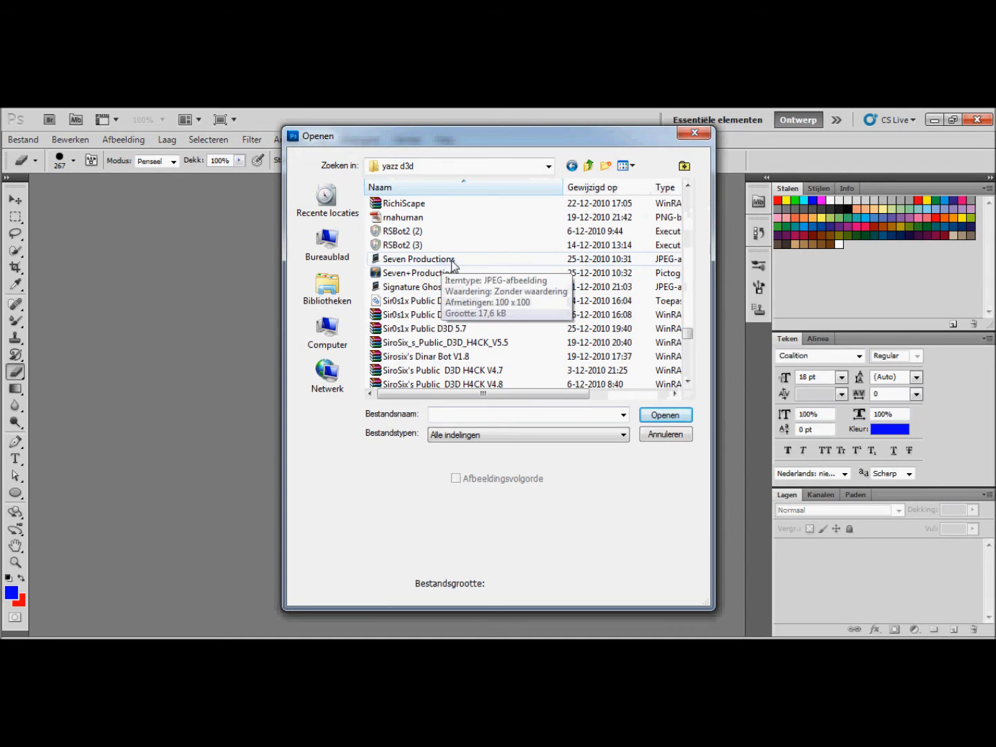
click(424, 287)
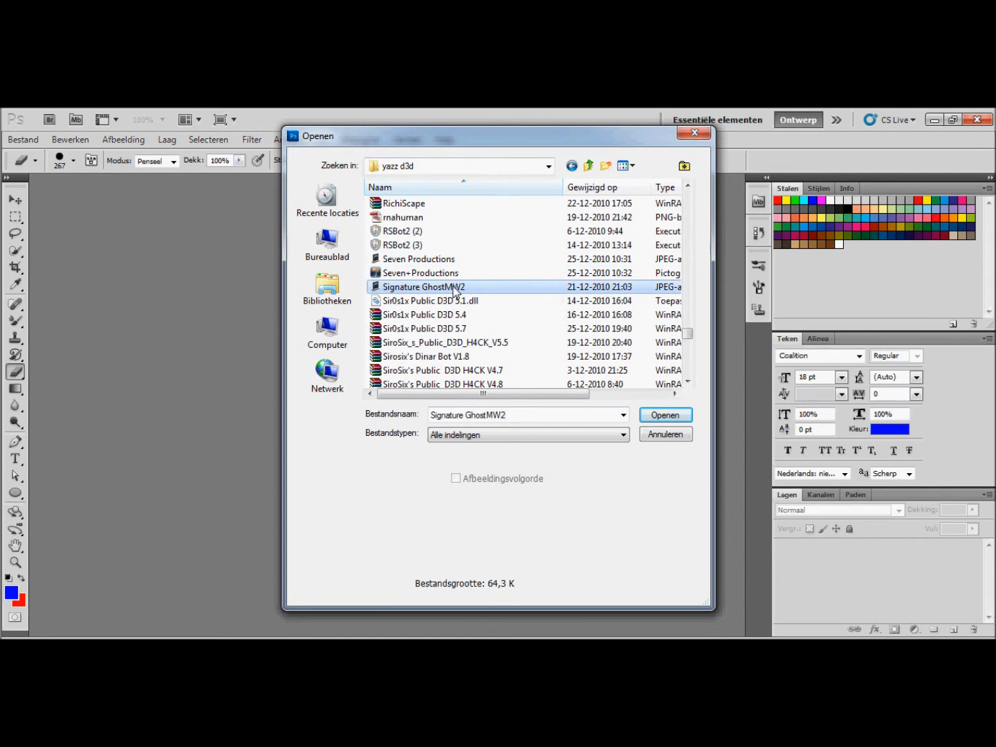
click(664, 414)
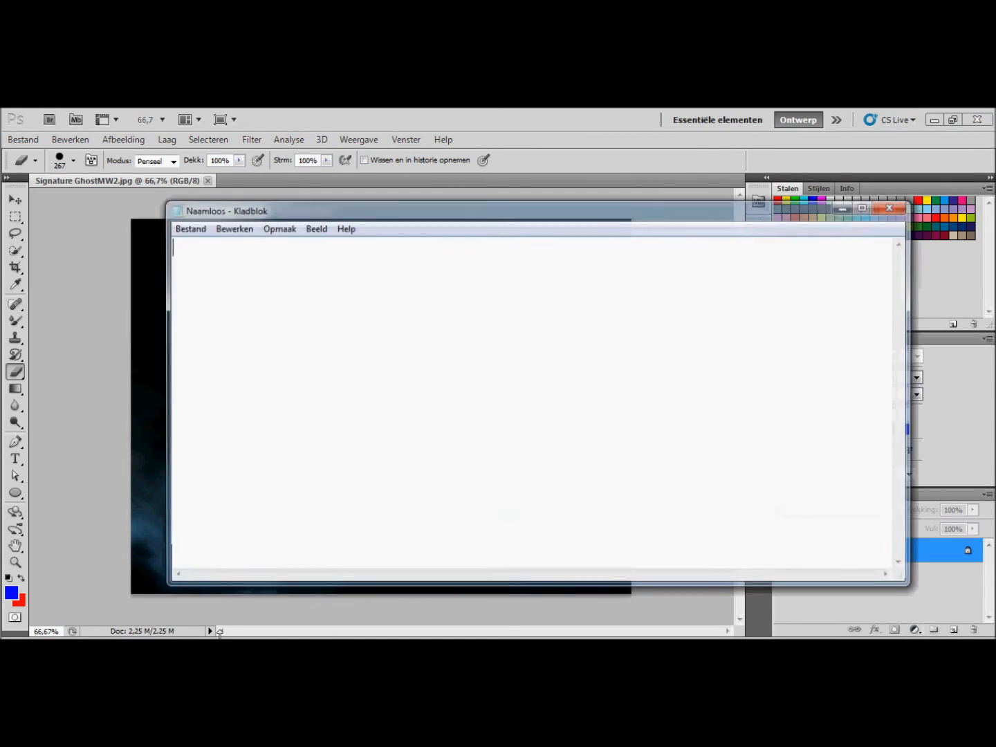
Type 'pak tovergummetje.' into Notepad and return to the Photoshop image
text(pakhet)
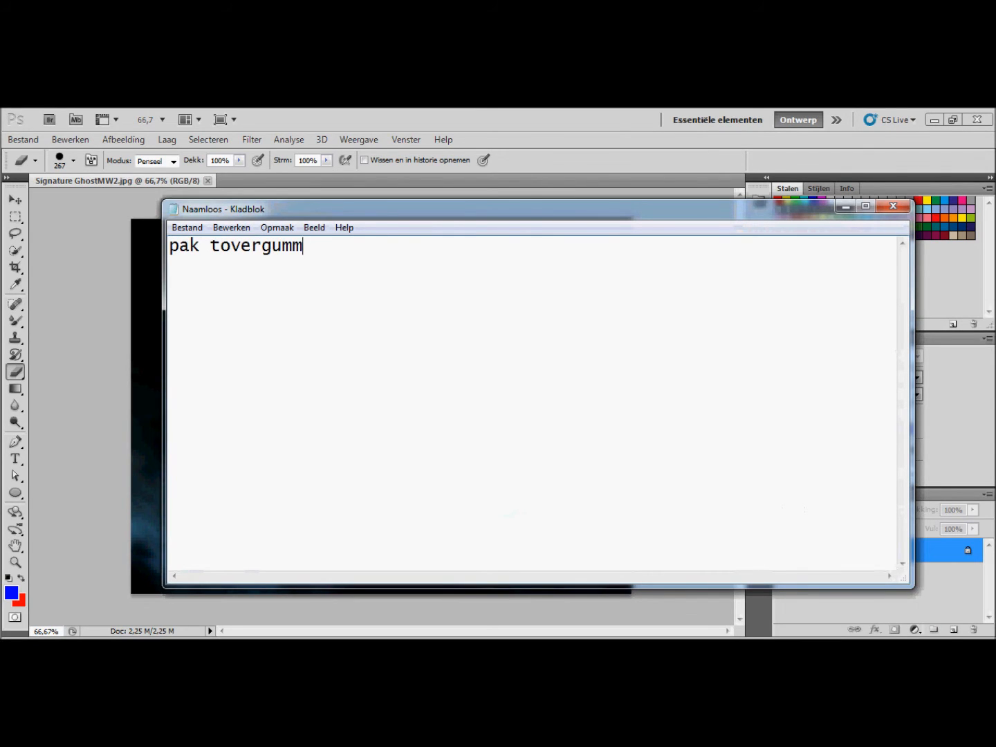
text(etje.)
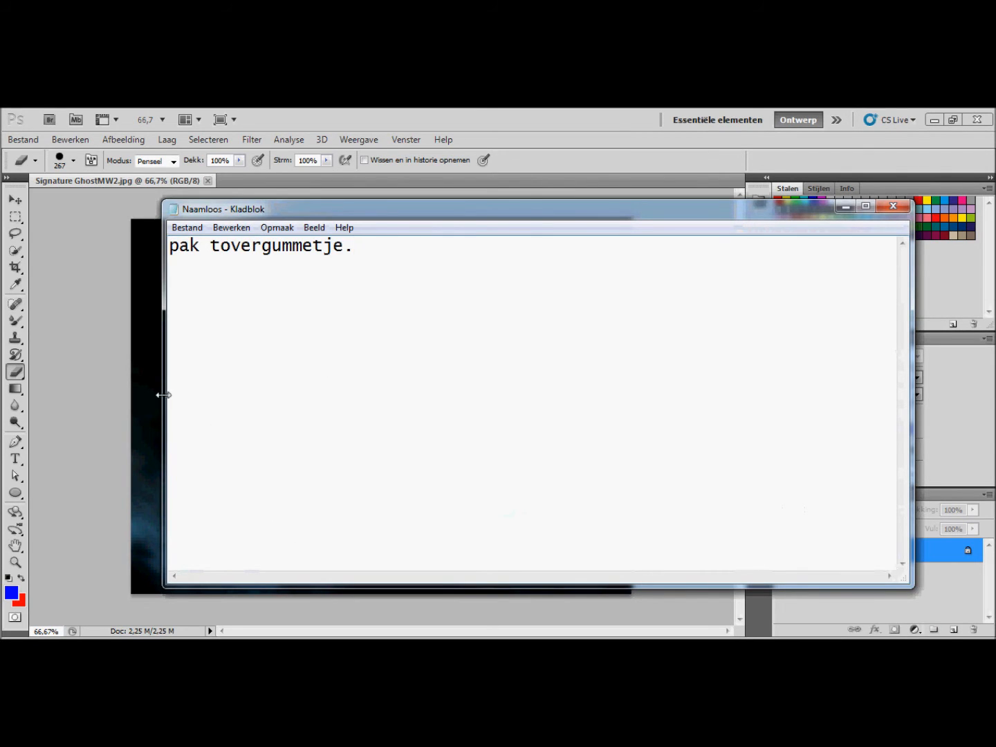
click(893, 206)
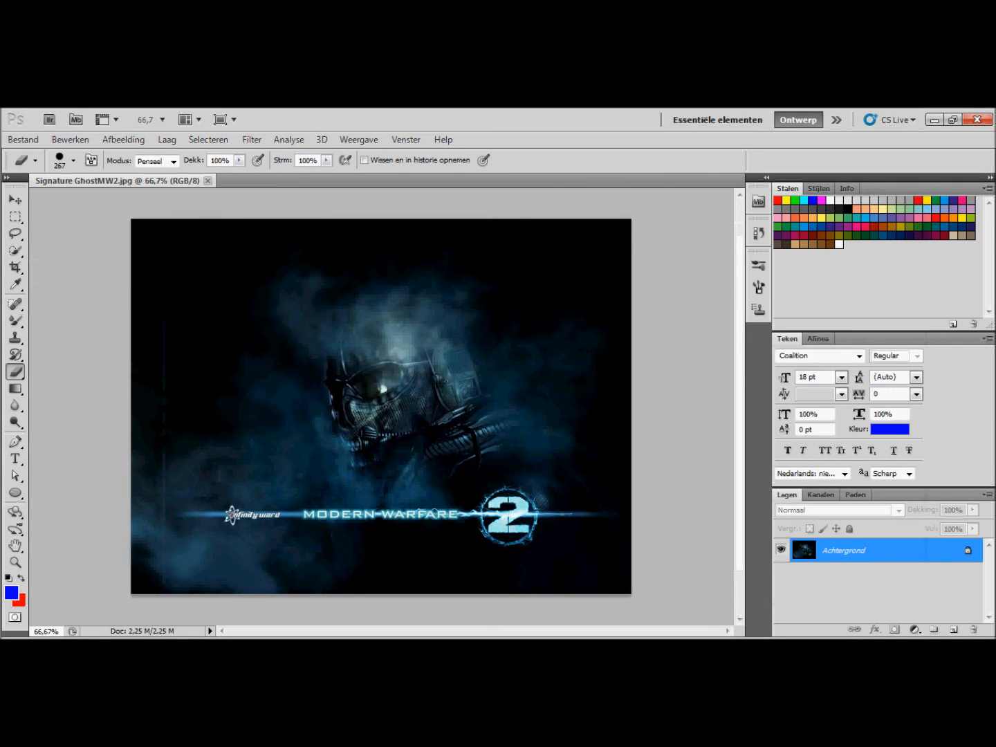
Try the magic eraser, then erase top-left background loops with the background eraser
click(15, 372)
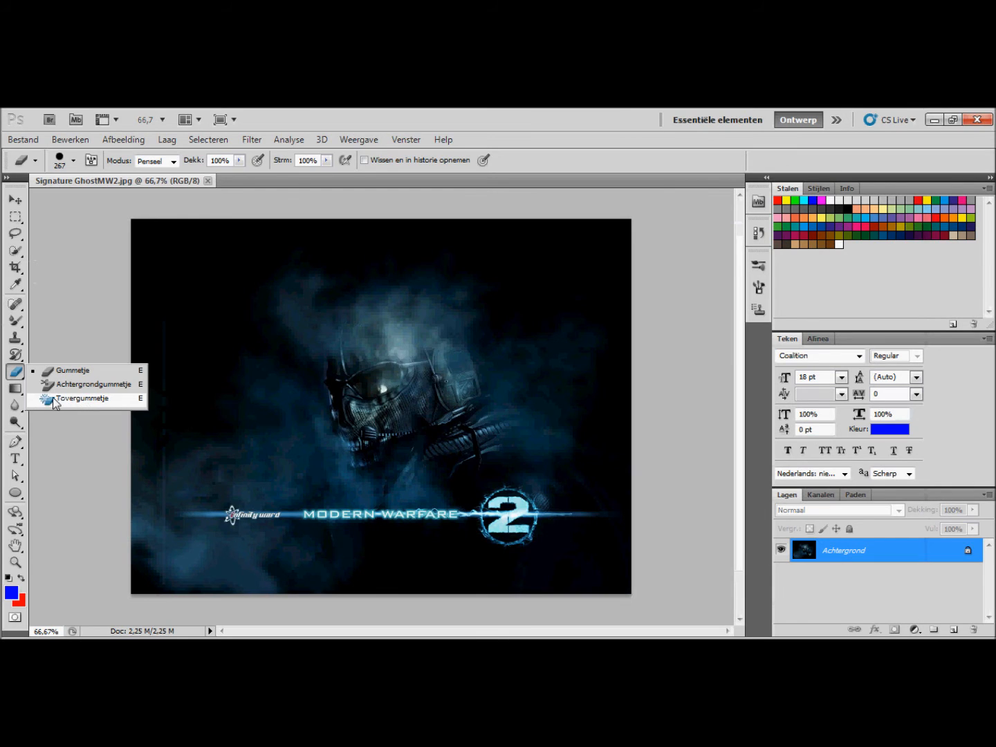
click(82, 398)
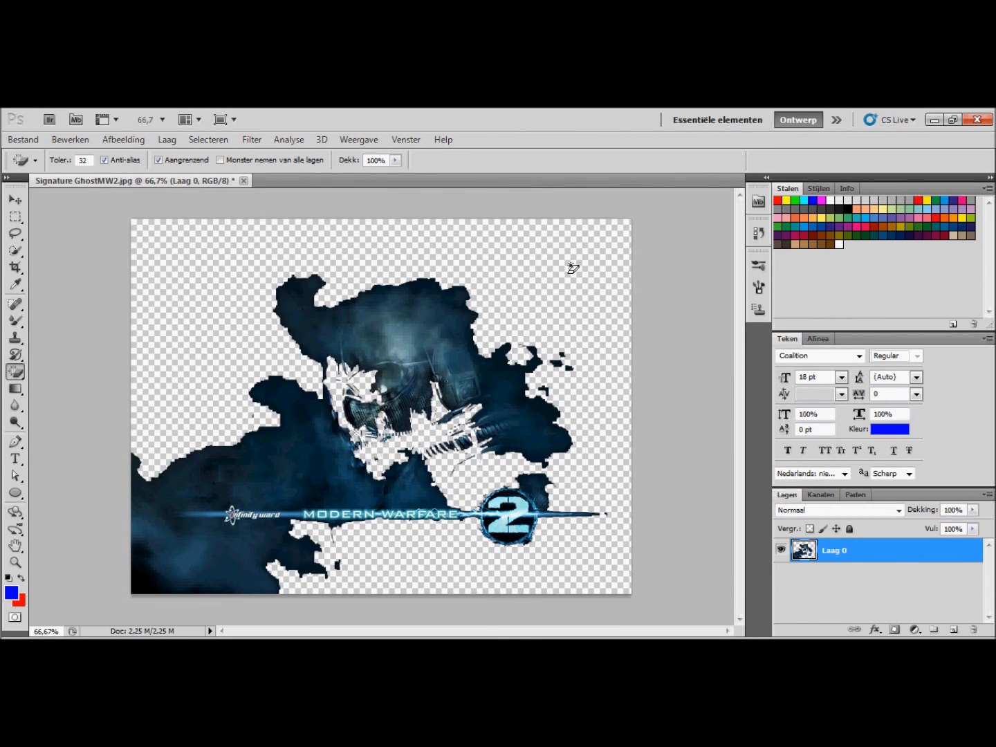
click(15, 372)
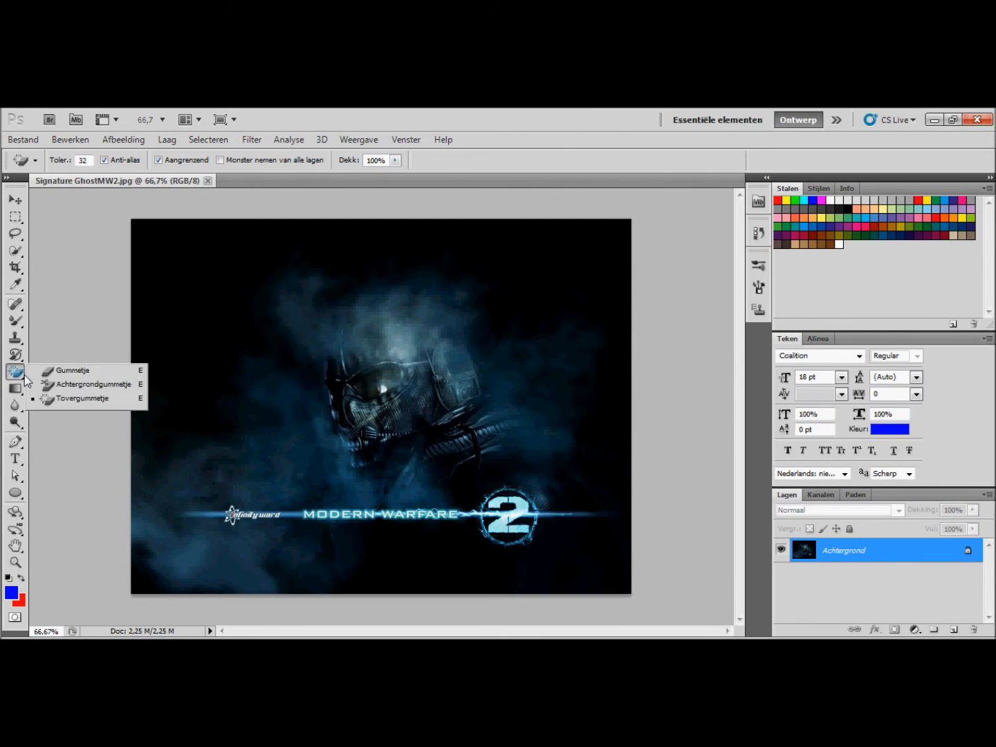
click(94, 384)
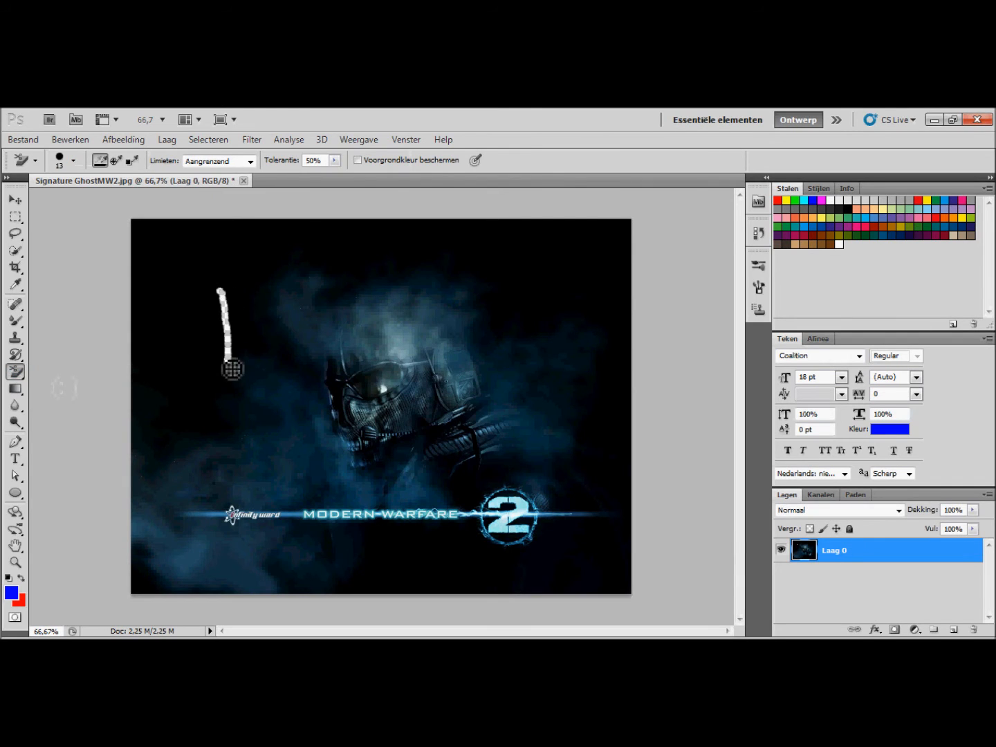
drag(232, 368, 123, 271)
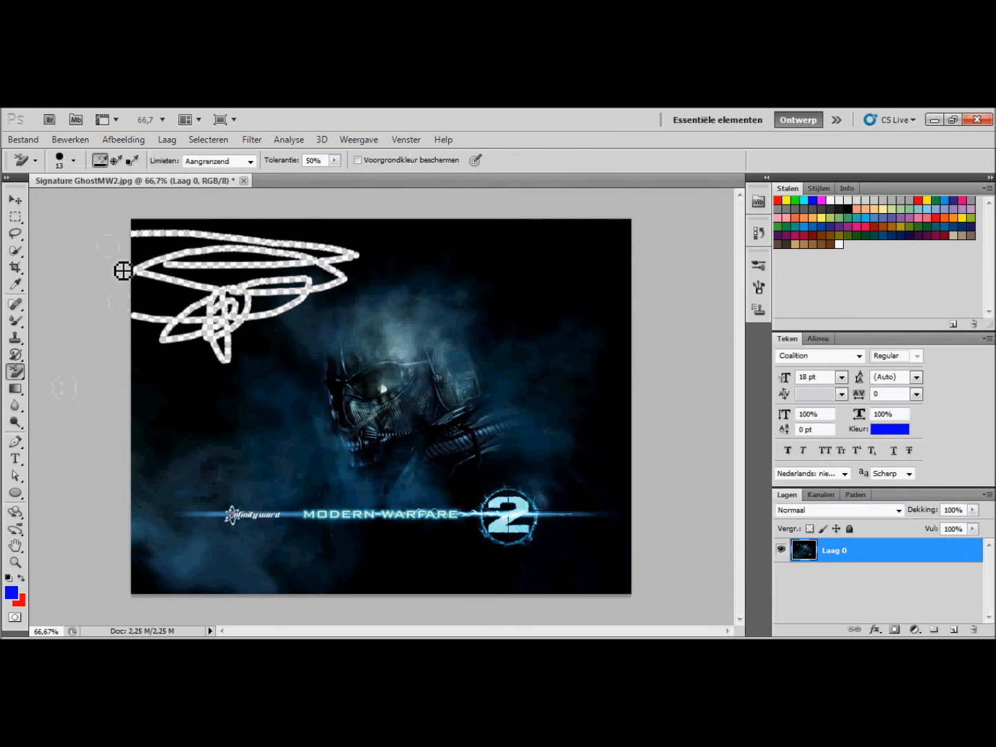
click(438, 243)
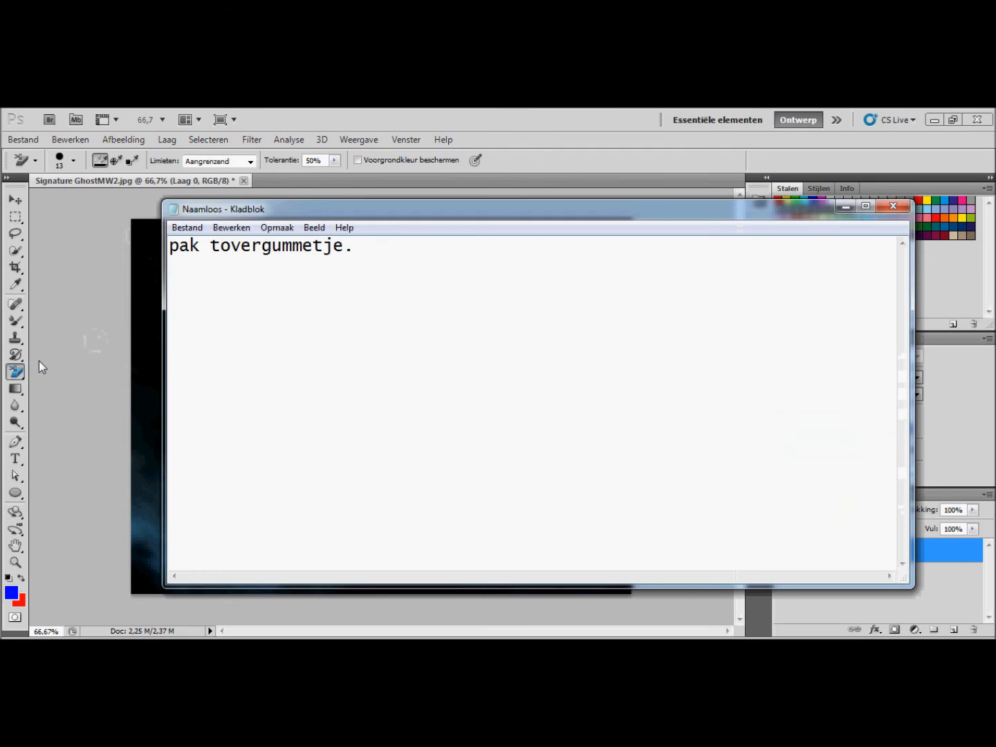
Add the note about removing the background with the background eraser to make it Transparant
text(of het achte)
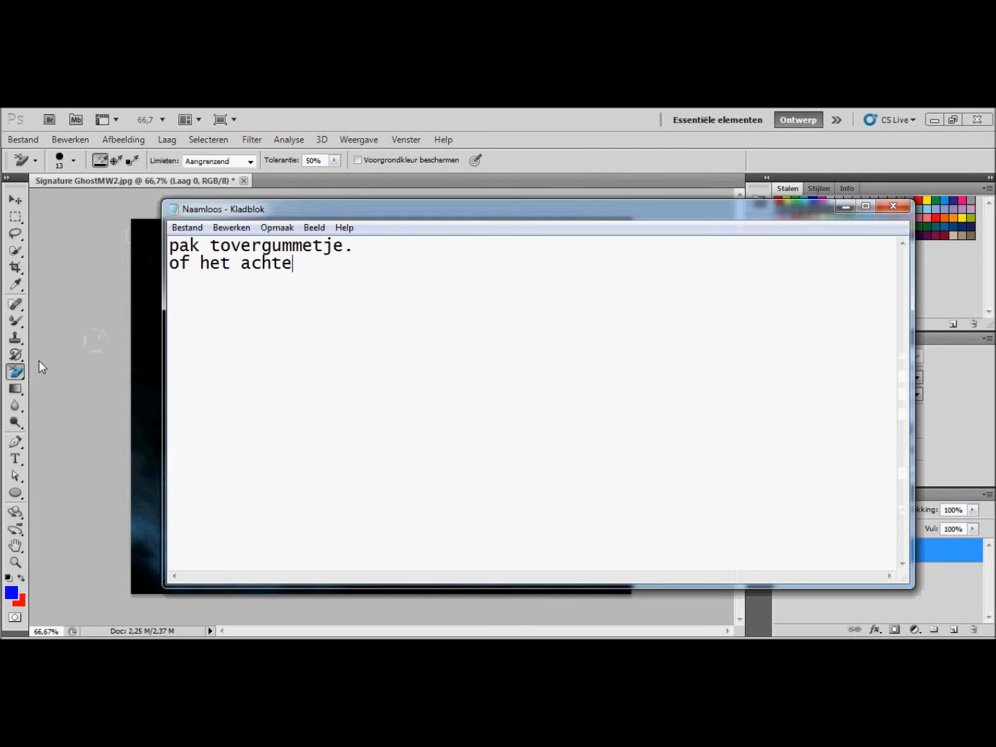
text(rgrond gummetje)
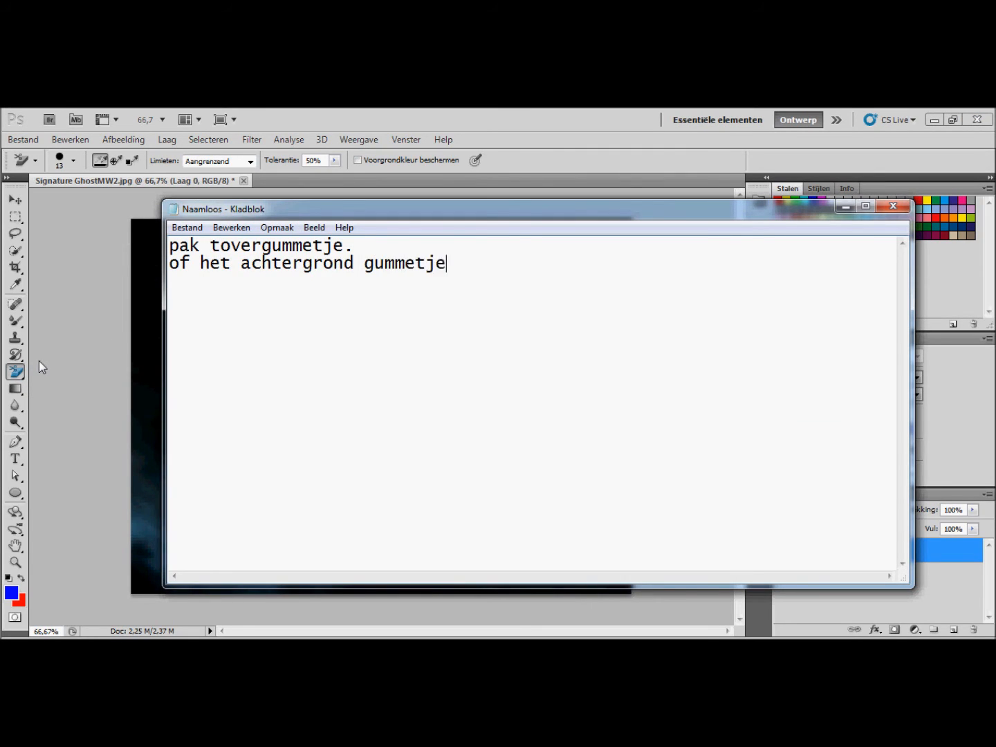
text(en haal je b)
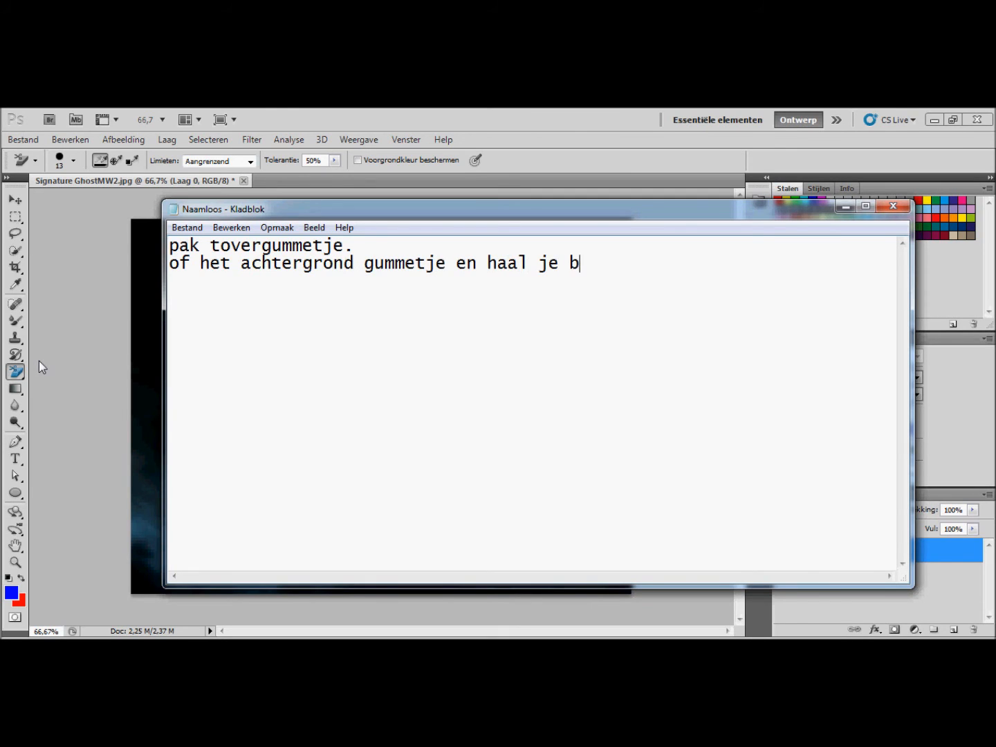
text(achterg)
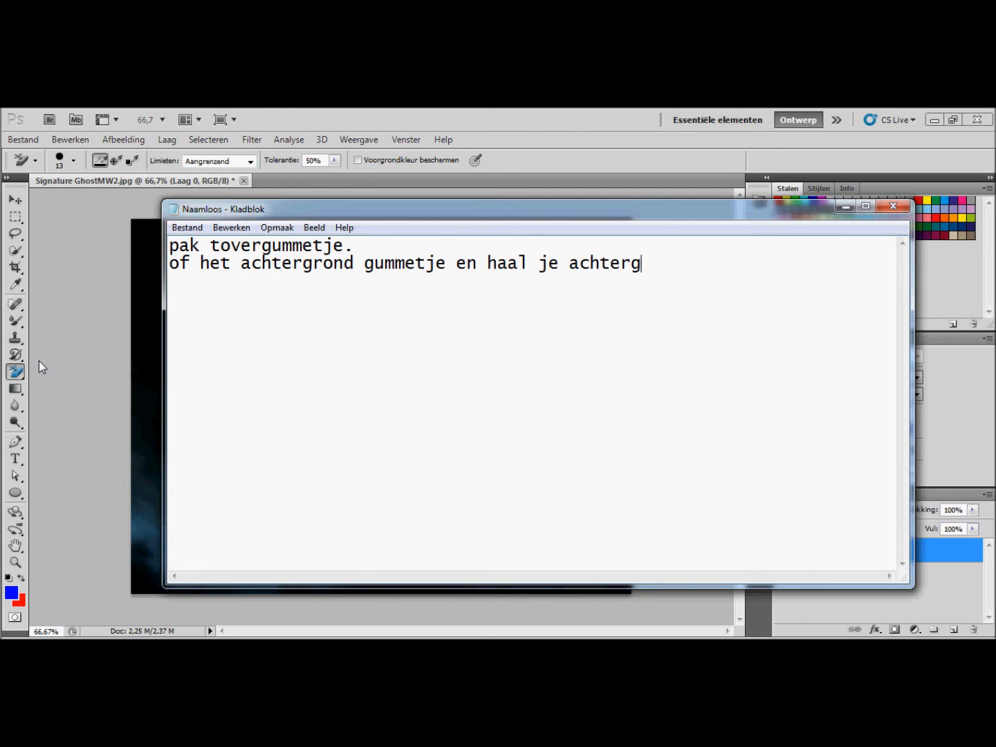
text(rond weg.)
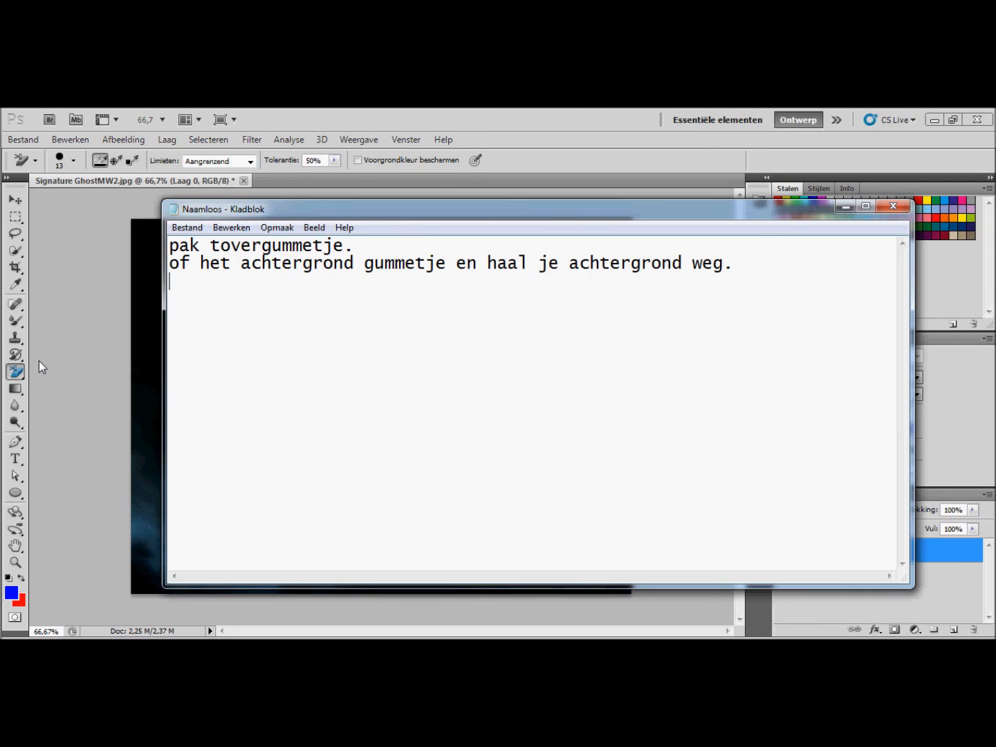
text(dan is hij ")
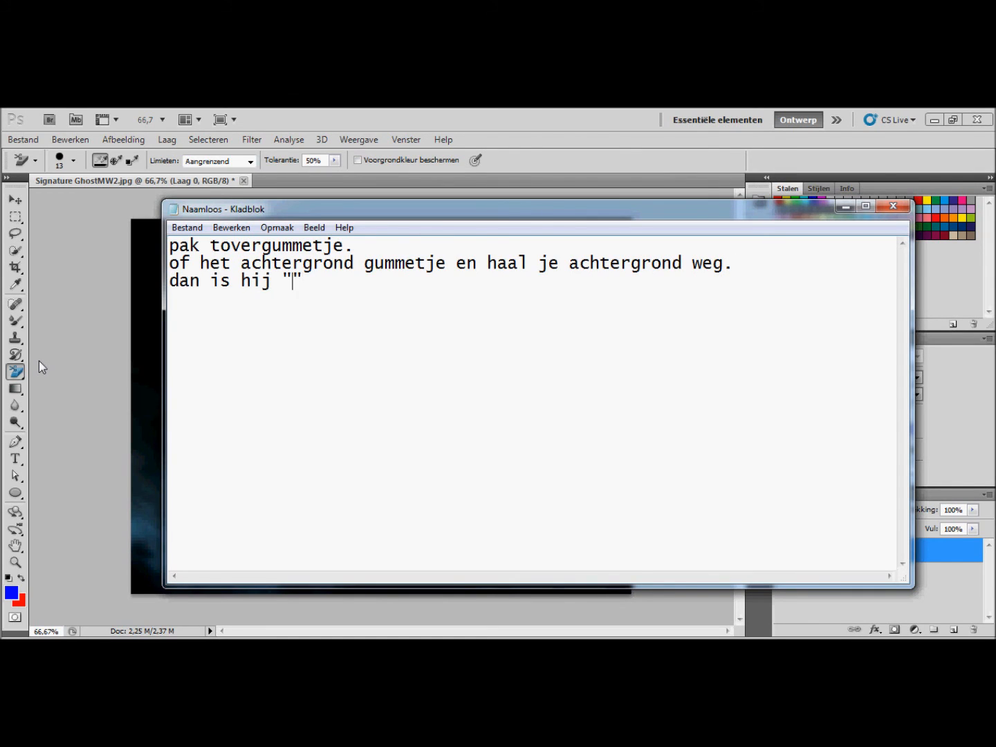
text(Transparant.)
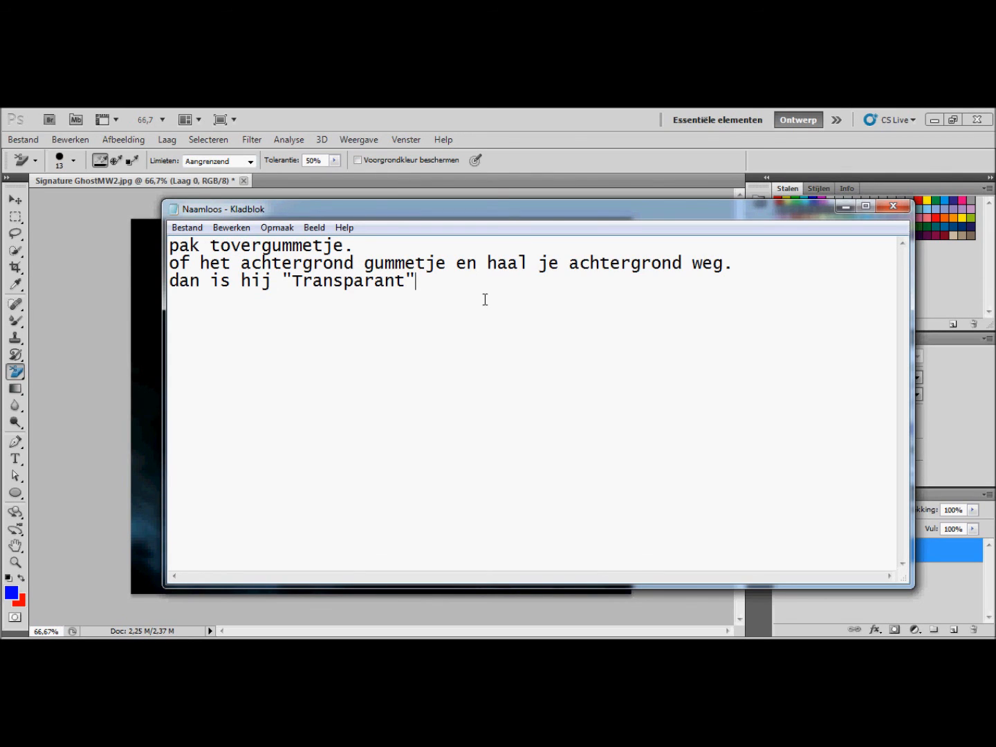
text(.)
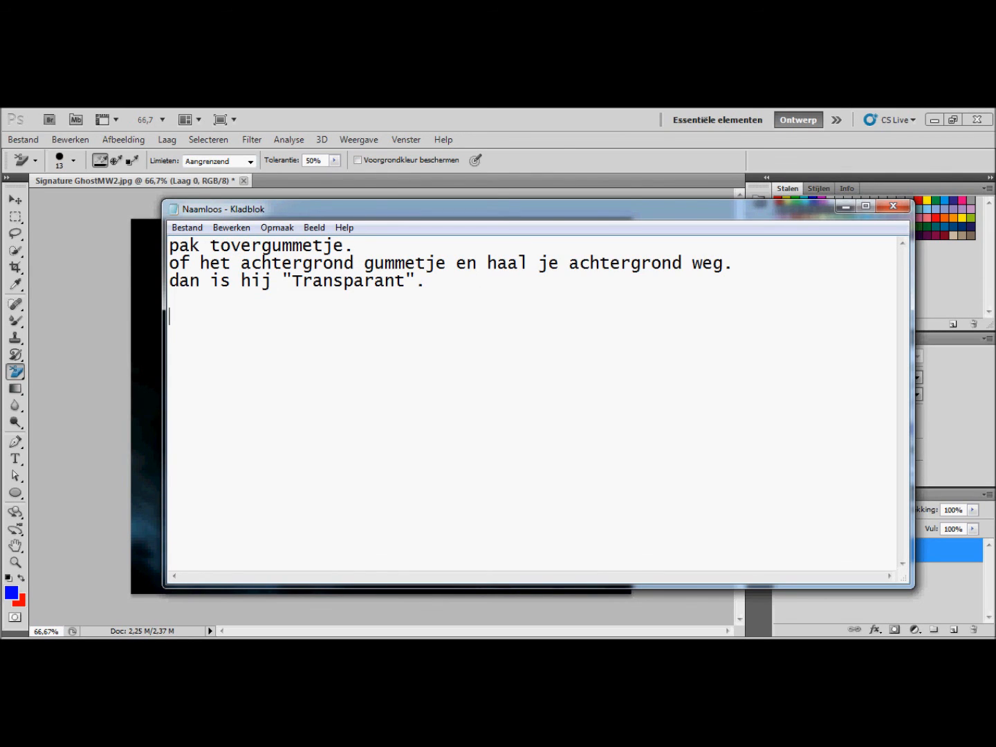
Add the 'Bedankt voor het kijken.' sign-off from TutorialHelpers and close Notepad
text(Bedankt voor het)
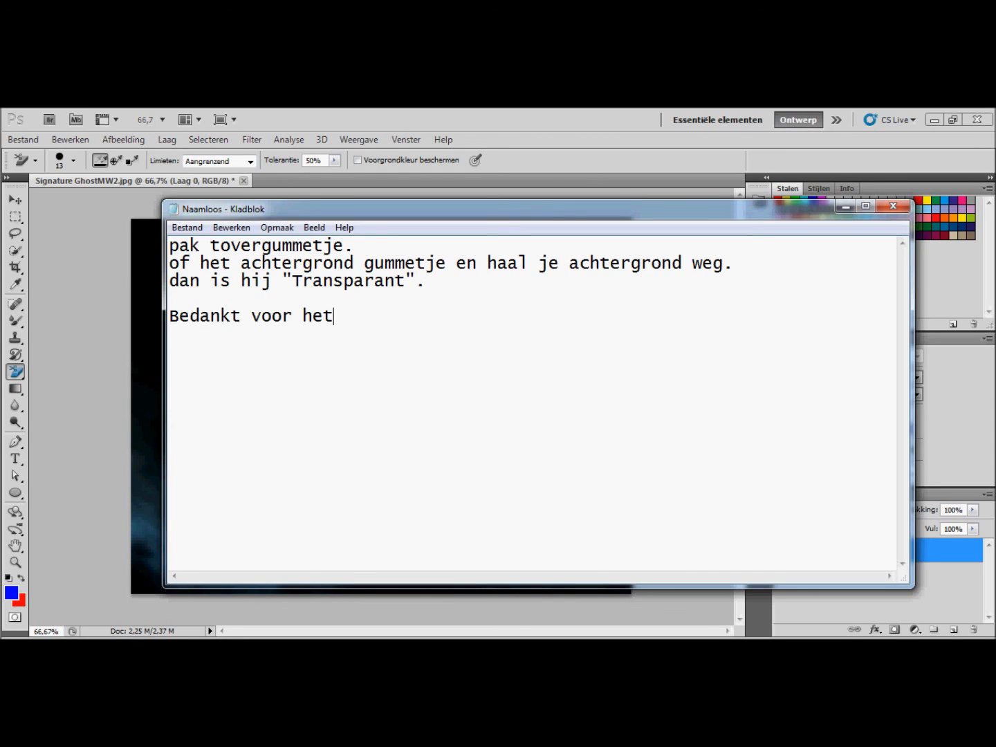
text(kijken.)
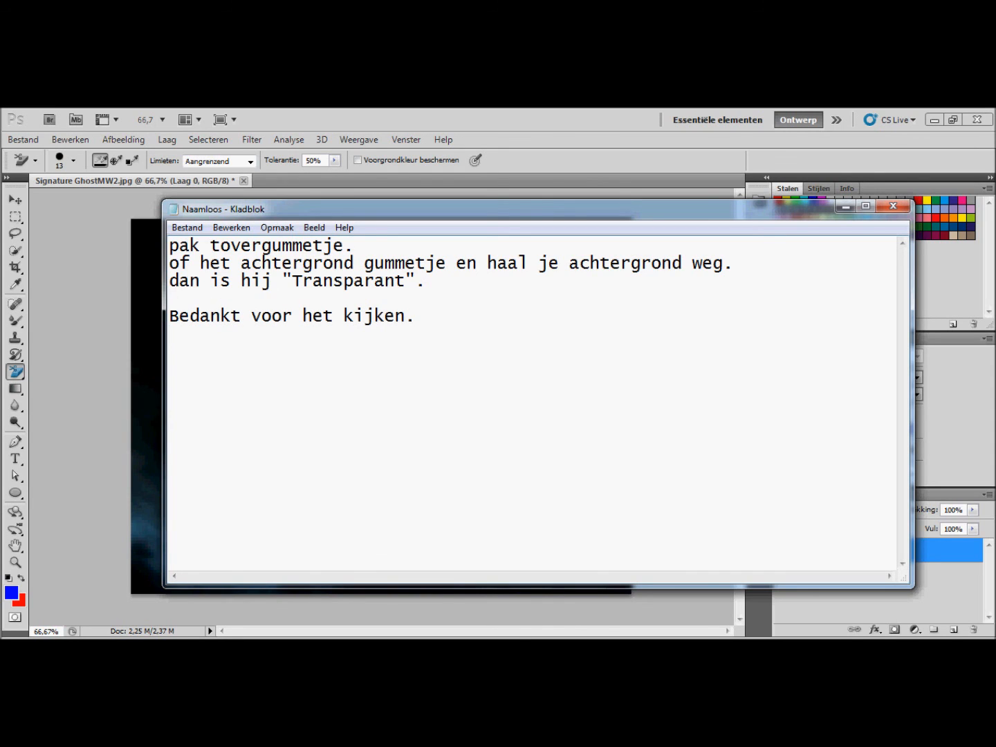
text(- Tutorial)
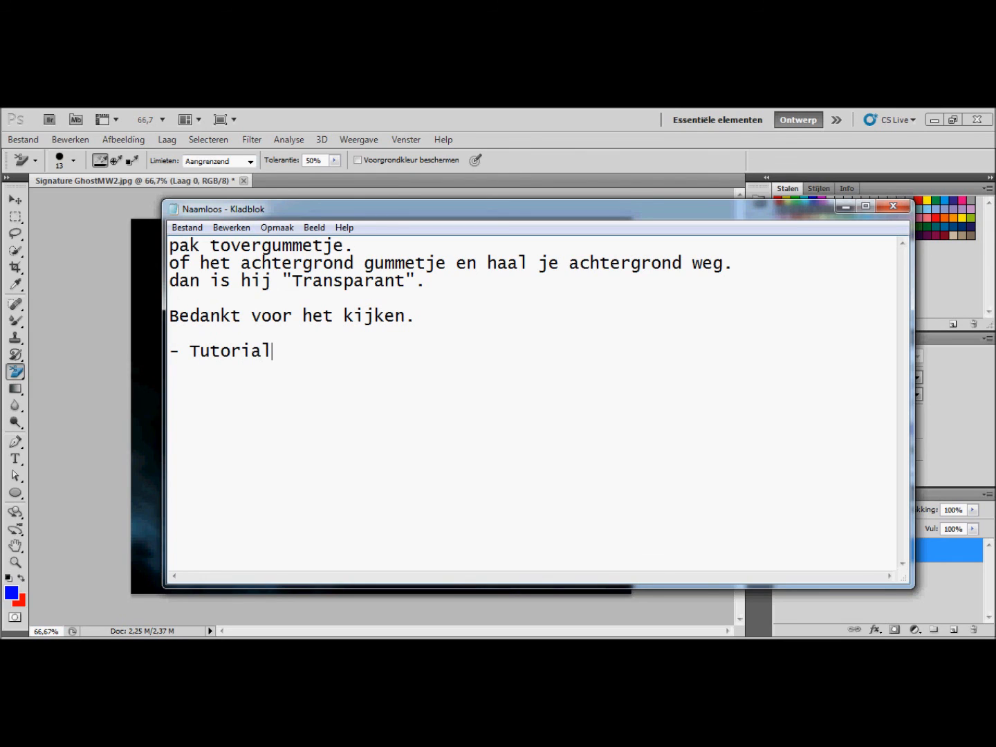
text(HelpersTH)
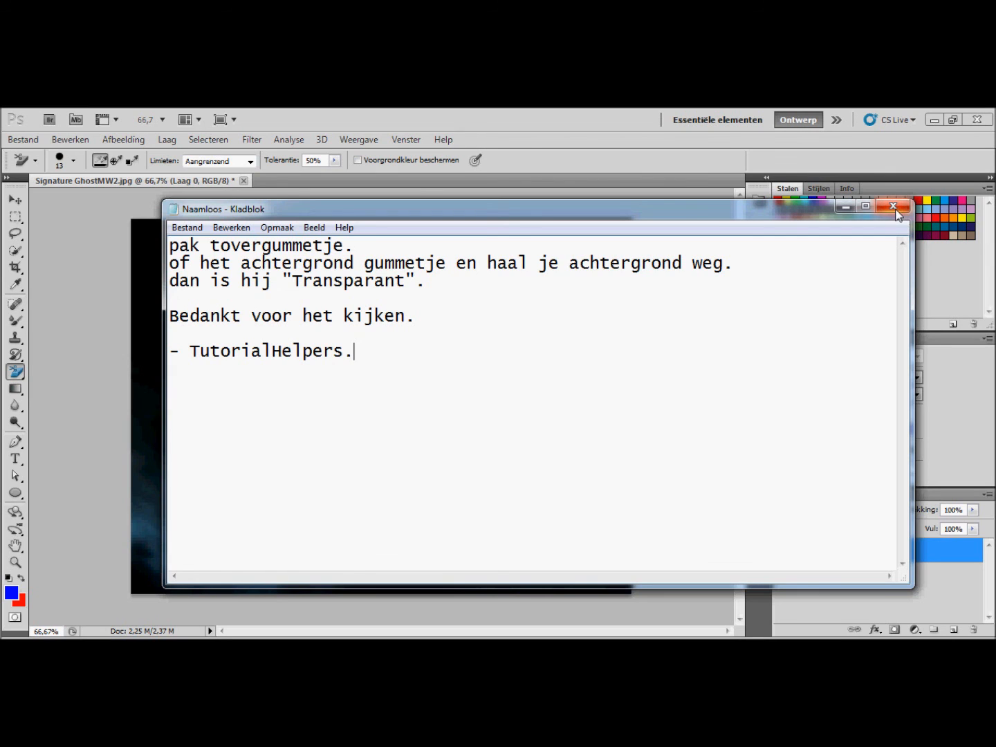
click(893, 207)
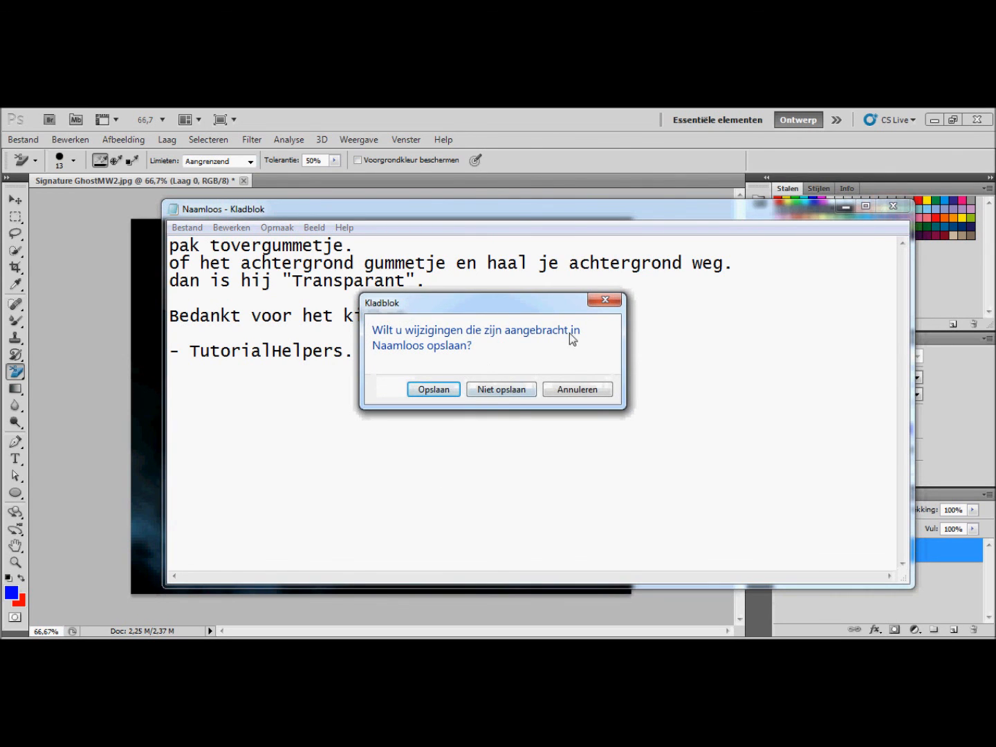